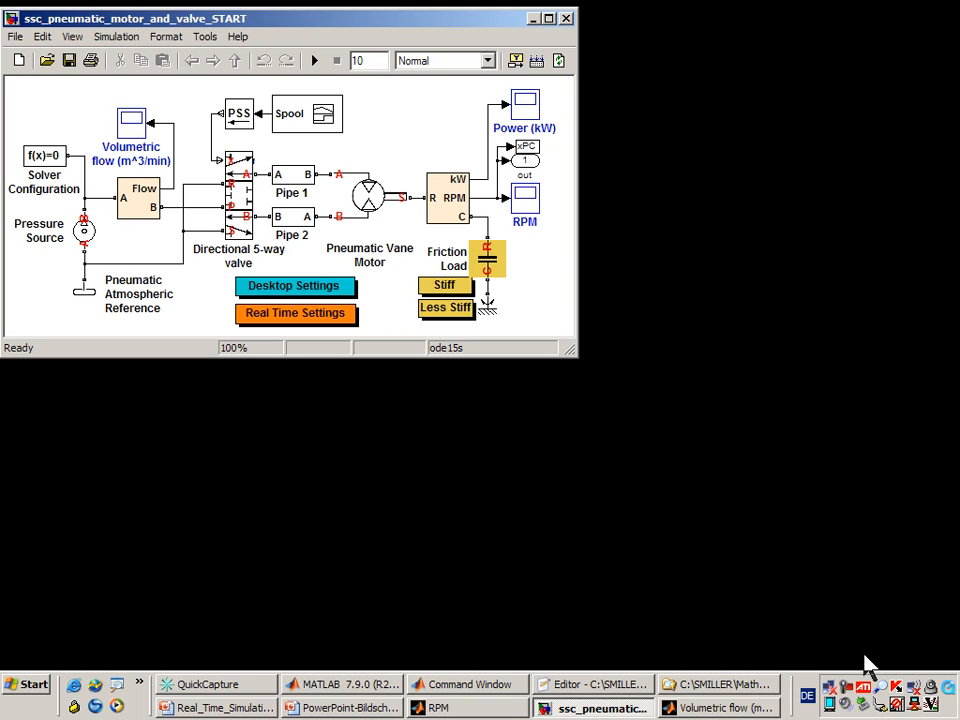
mouse_move(96, 244)
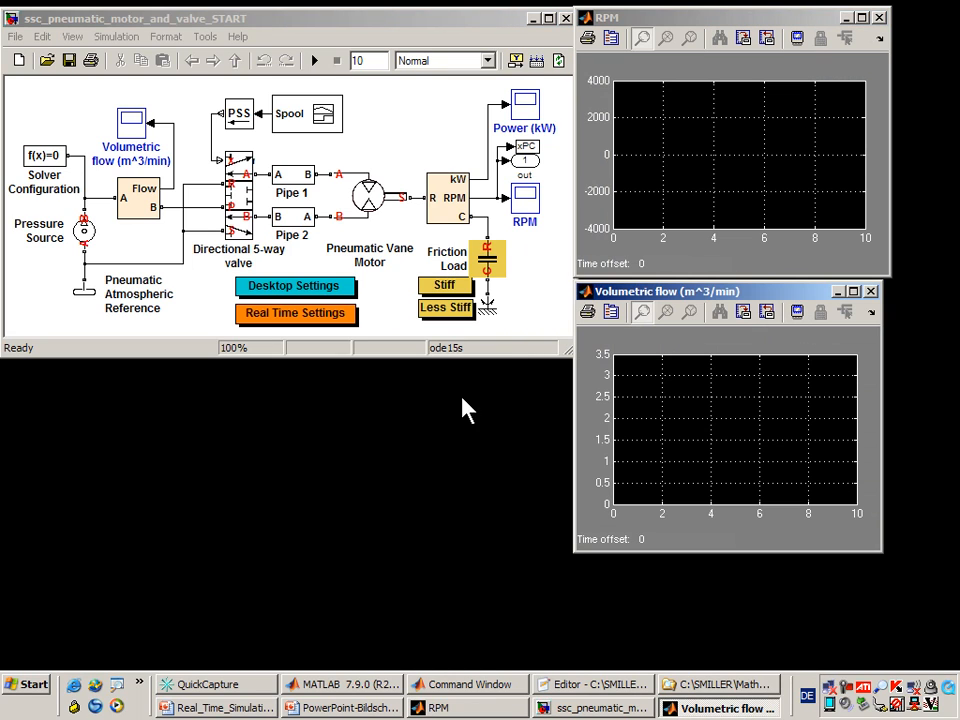
mouse_move(450, 372)
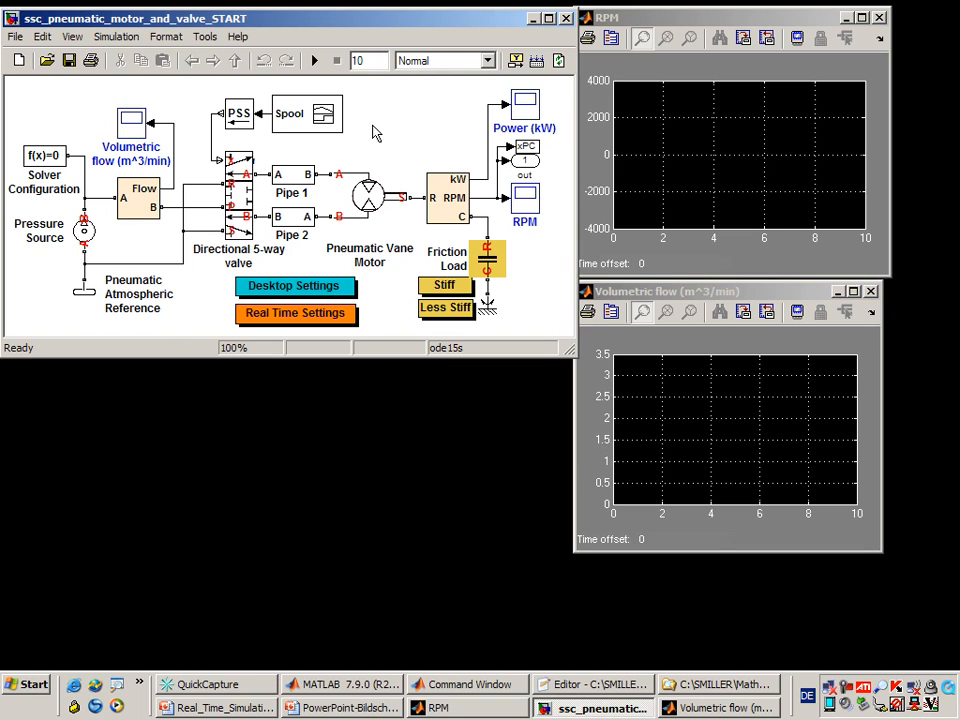
Step: Start the pneumatic motor simulation so the RPM and volumetric flow scopes plot their curves
click(314, 60)
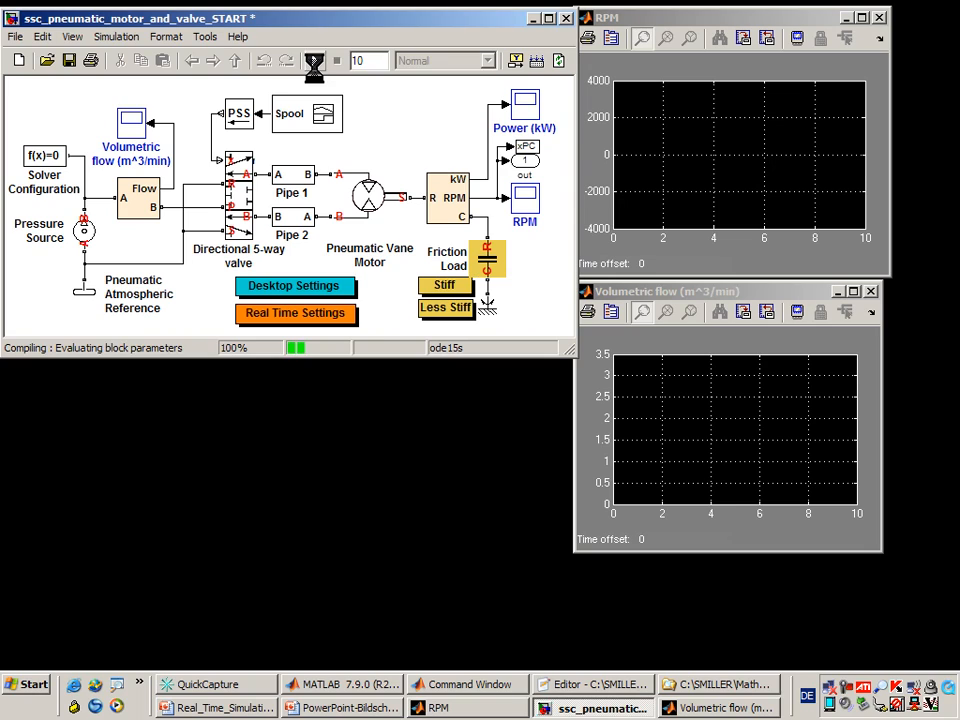
click(312, 60)
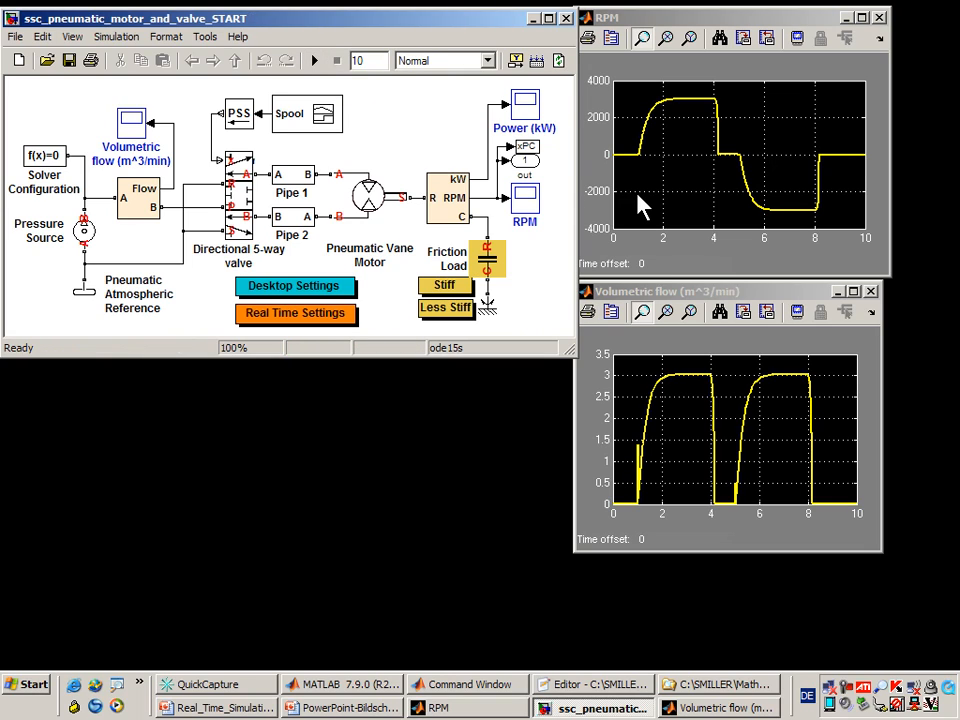
mouse_move(630, 170)
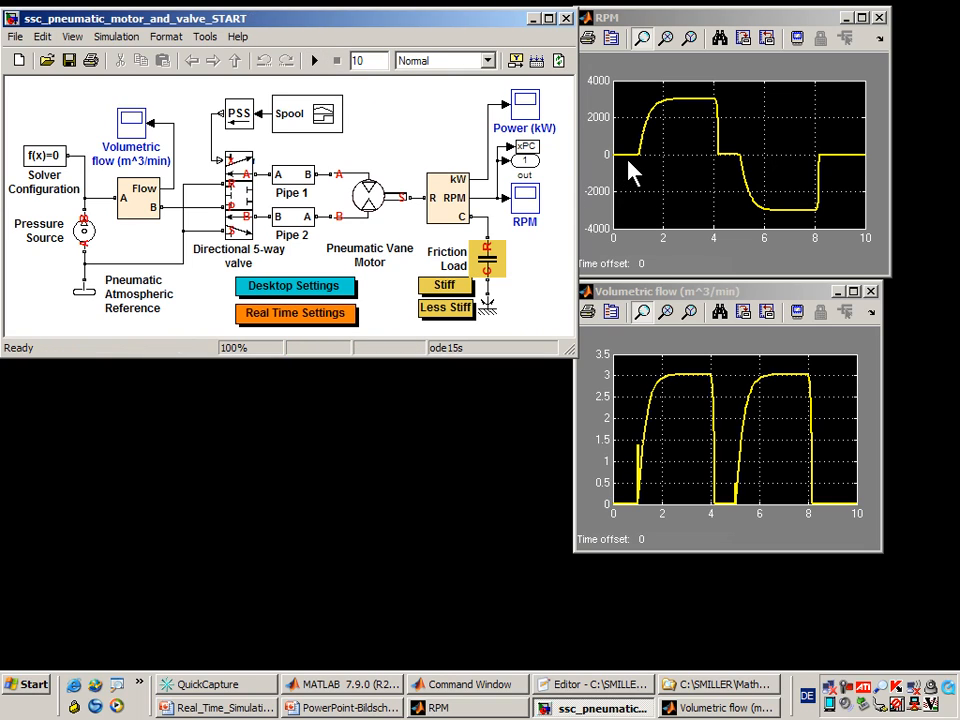
mouse_move(558, 140)
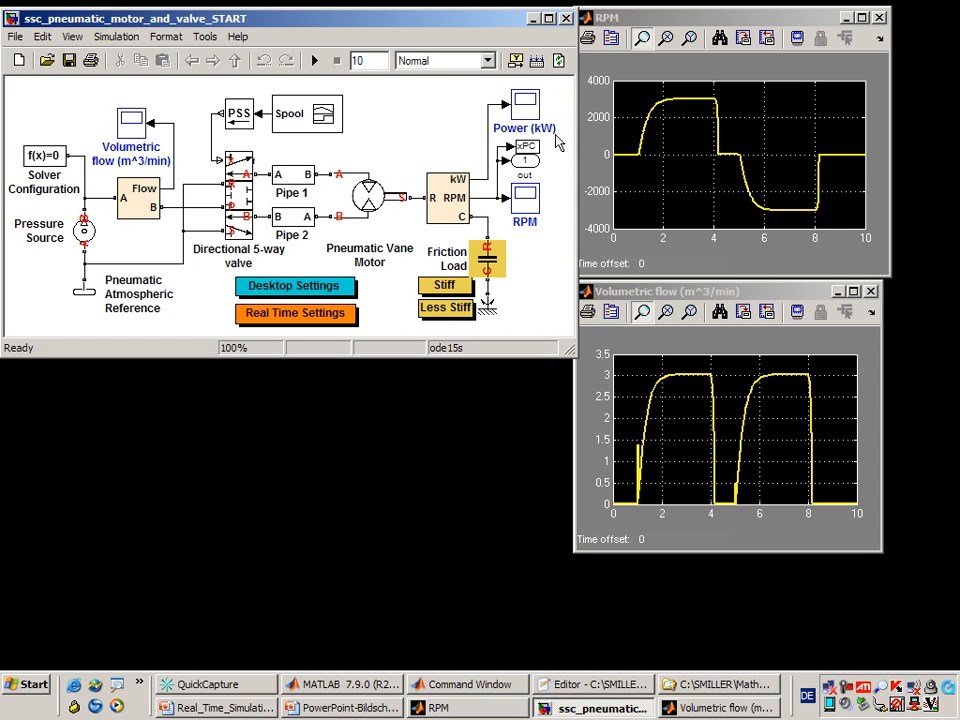
mouse_move(556, 156)
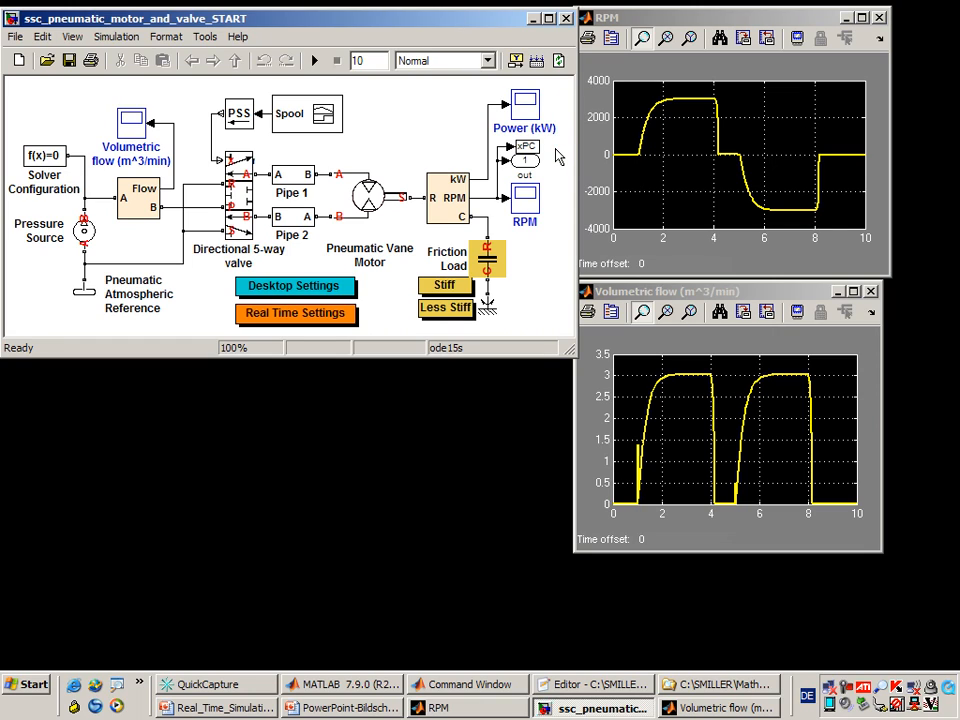
mouse_move(392, 608)
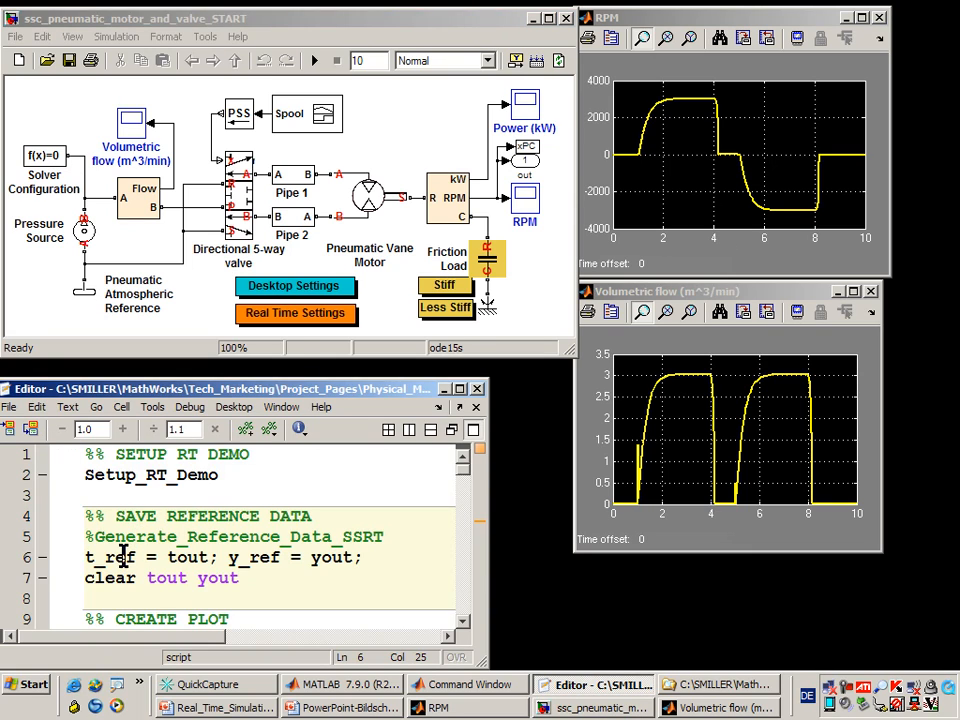
Step: Scroll the script to the setup and reference-data cells that build the Comparing Simulation Results figure
scroll(down, 3)
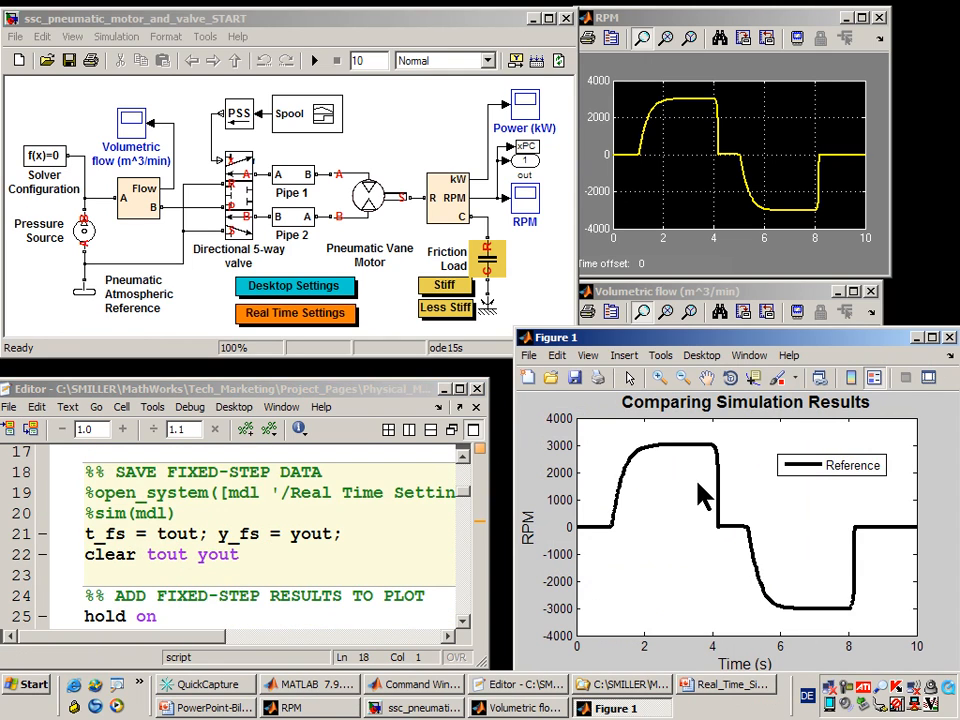
mouse_move(736, 550)
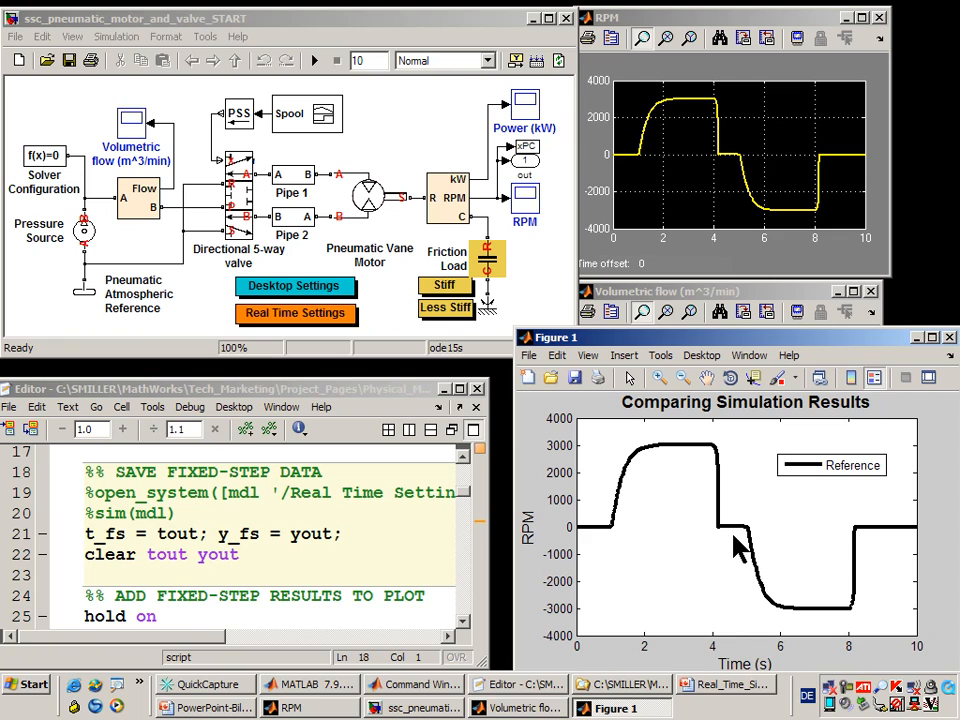
mouse_move(560, 384)
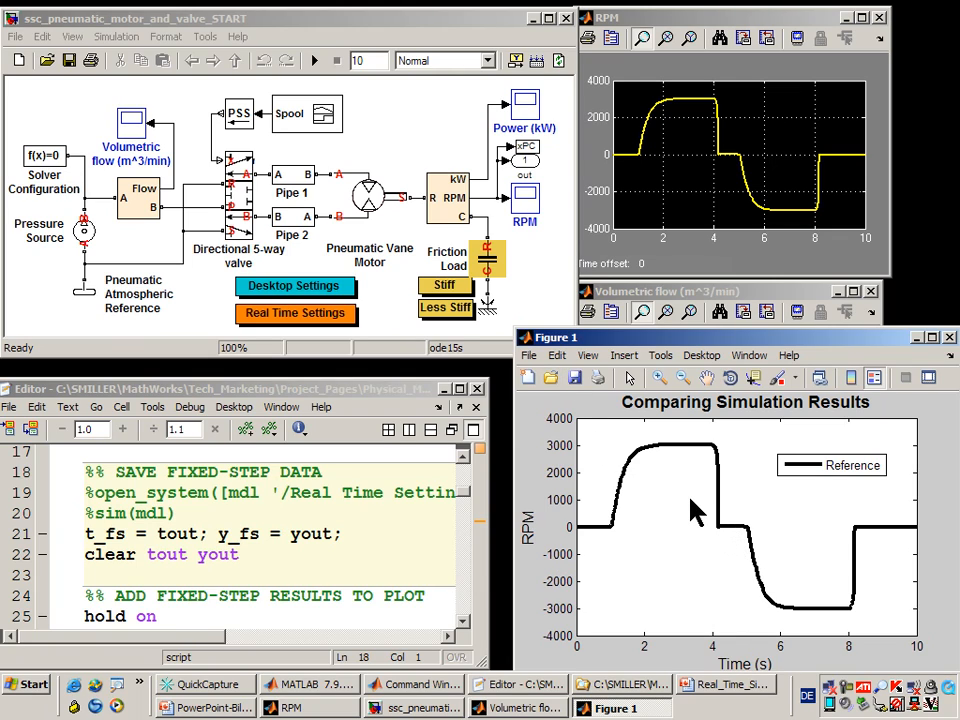
mouse_move(336, 264)
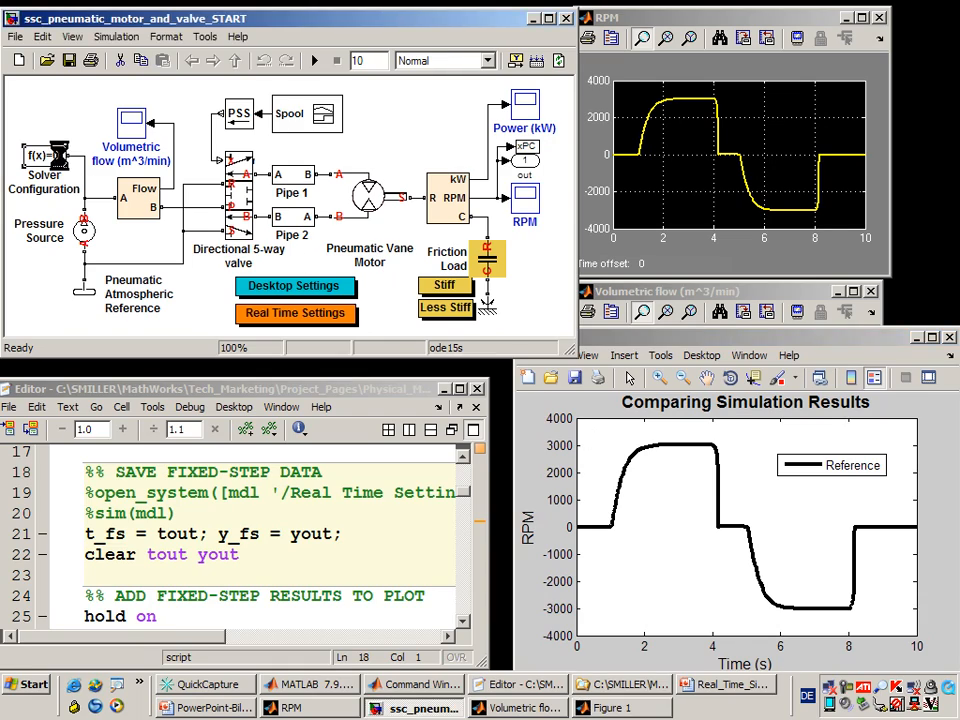
Step: Enable fixed-cost runtime consistency iterations in the Solver Configuration block and confirm
double_click(44, 156)
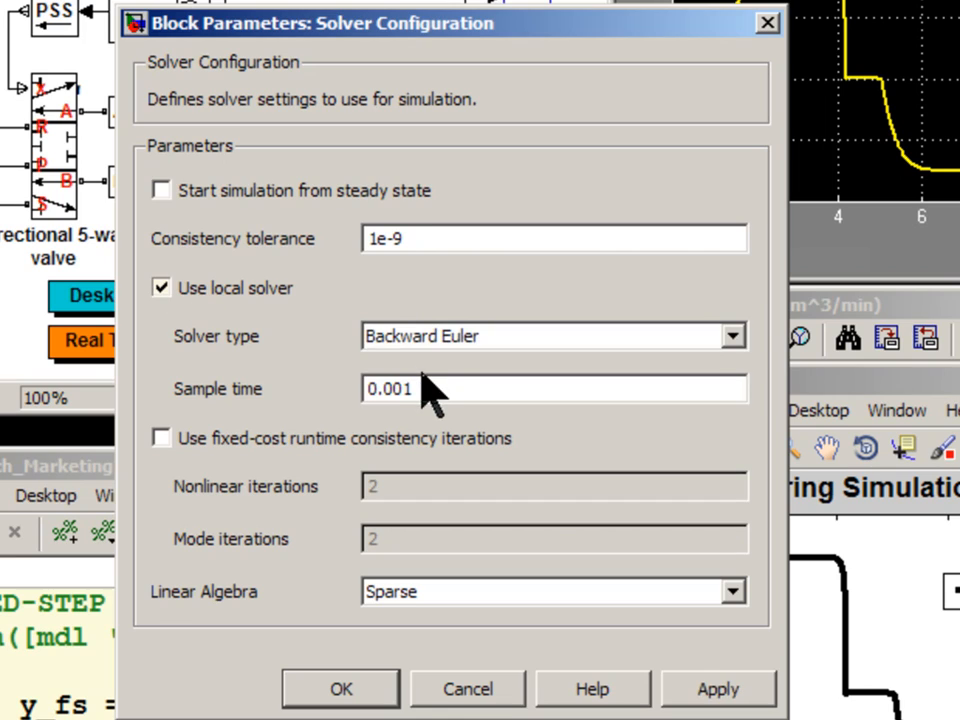
mouse_move(450, 376)
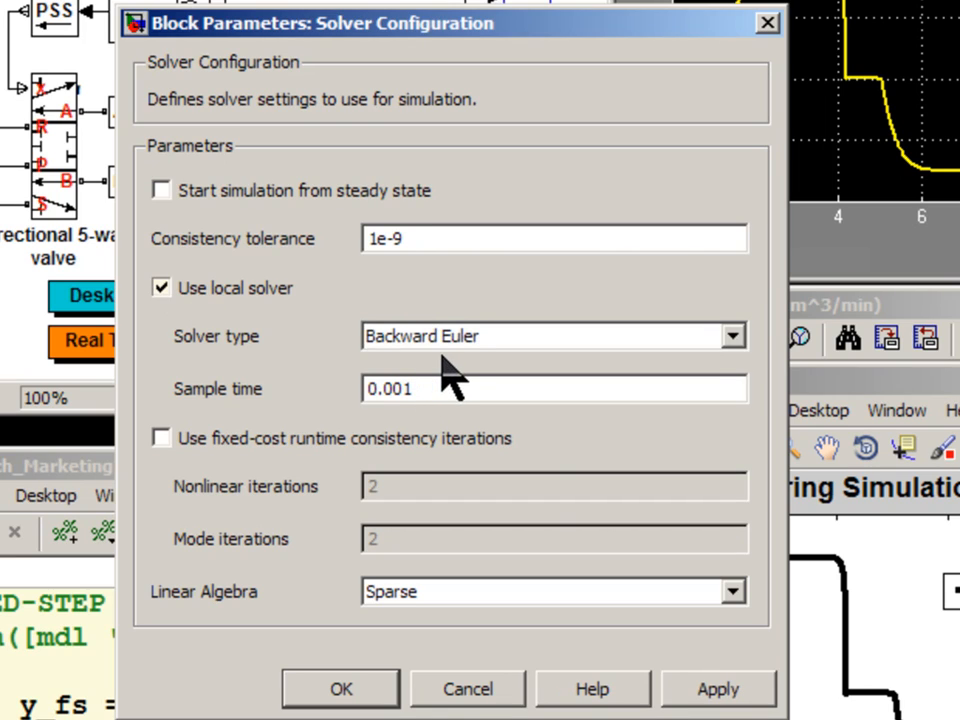
mouse_move(224, 456)
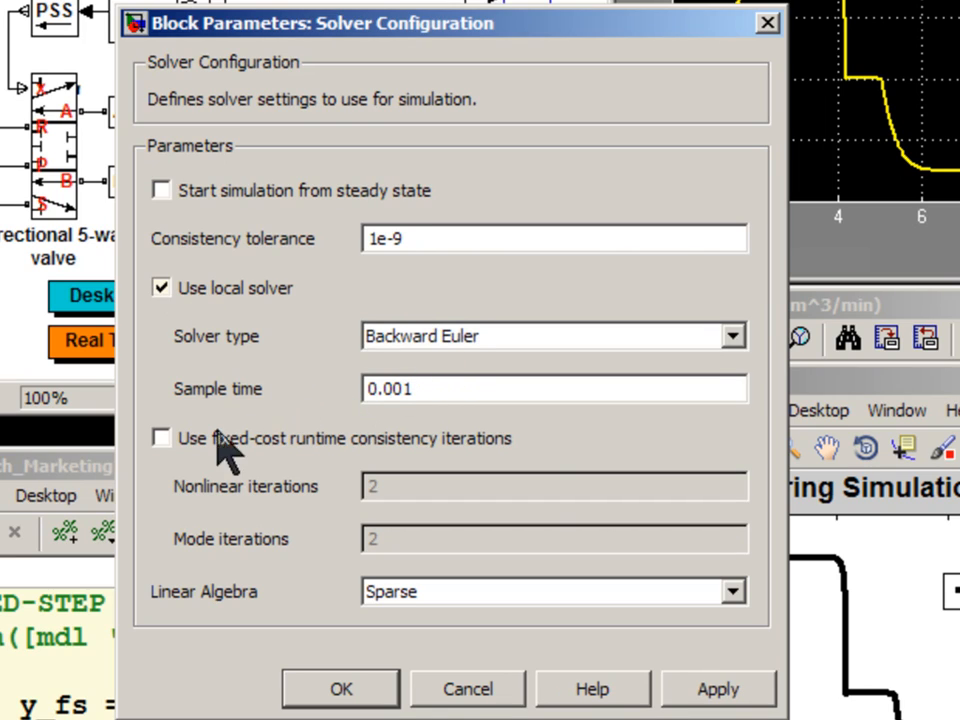
click(160, 438)
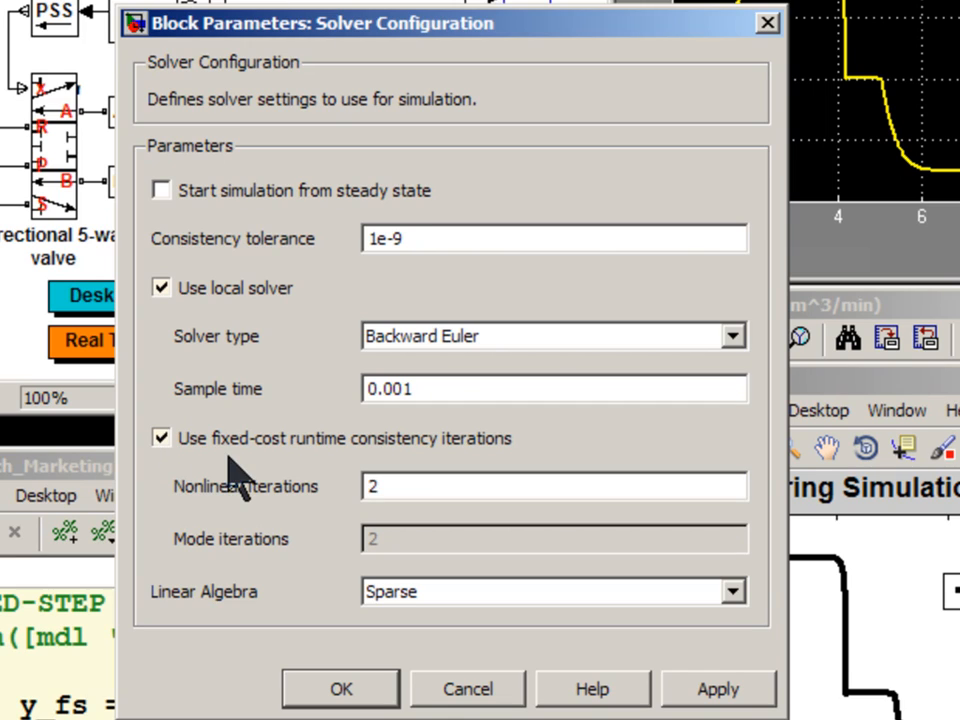
mouse_move(284, 464)
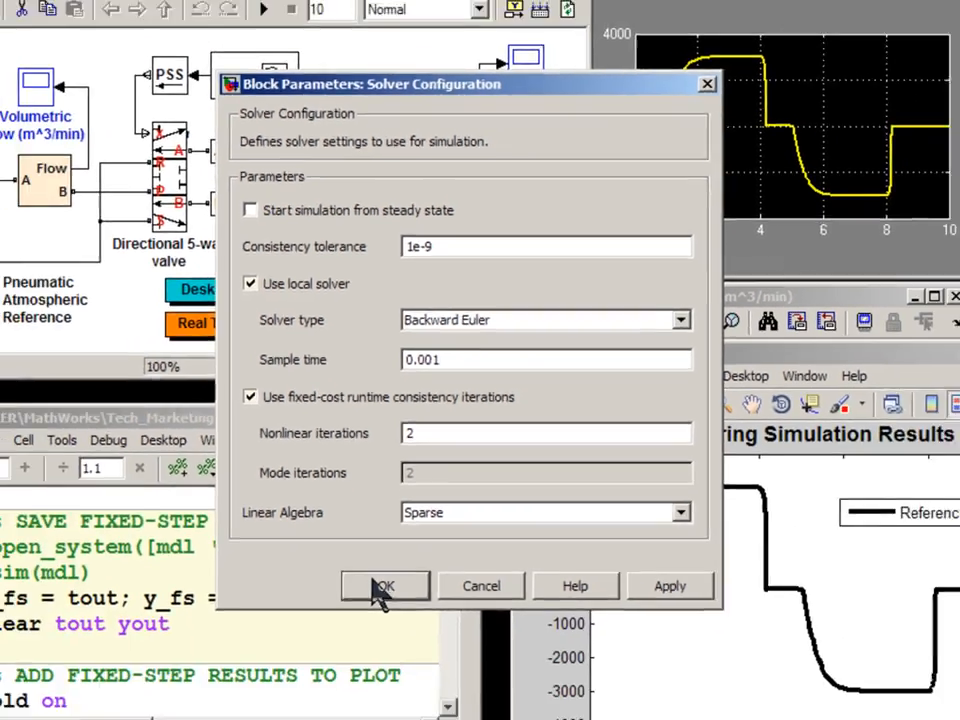
click(384, 586)
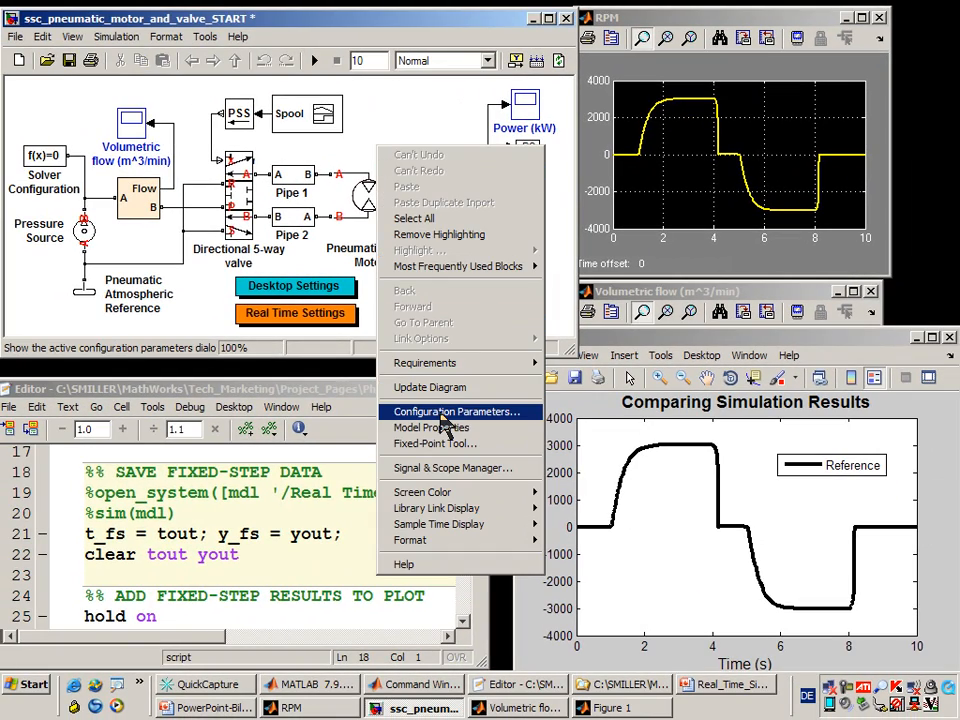
Step: Set Configuration Parameters to Fixed-step type with the discrete (no continuous states) solver and confirm
click(456, 412)
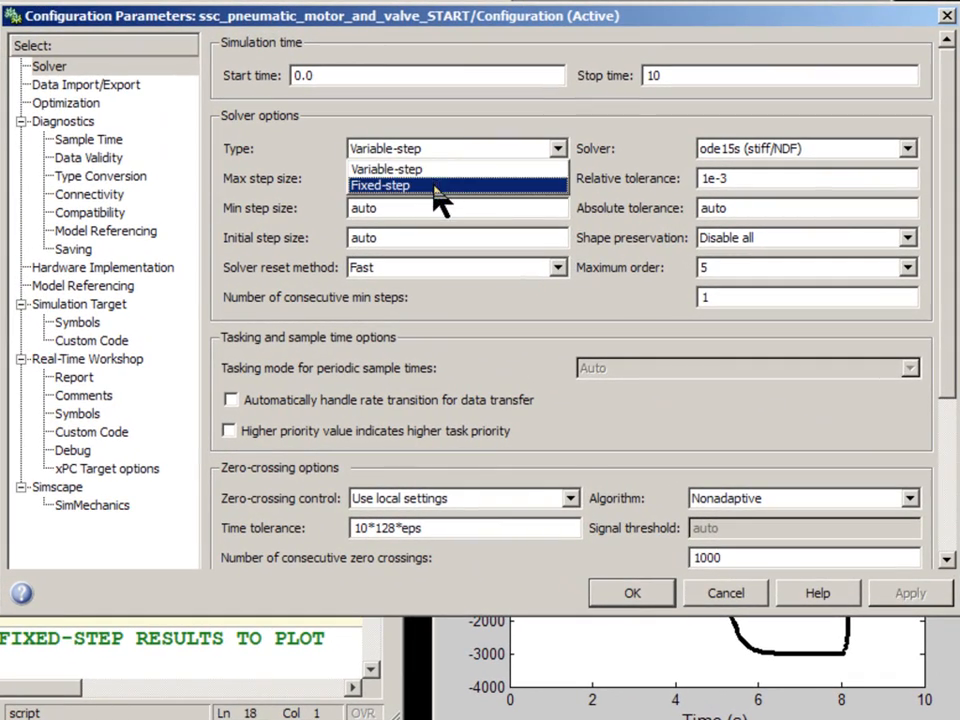
click(380, 184)
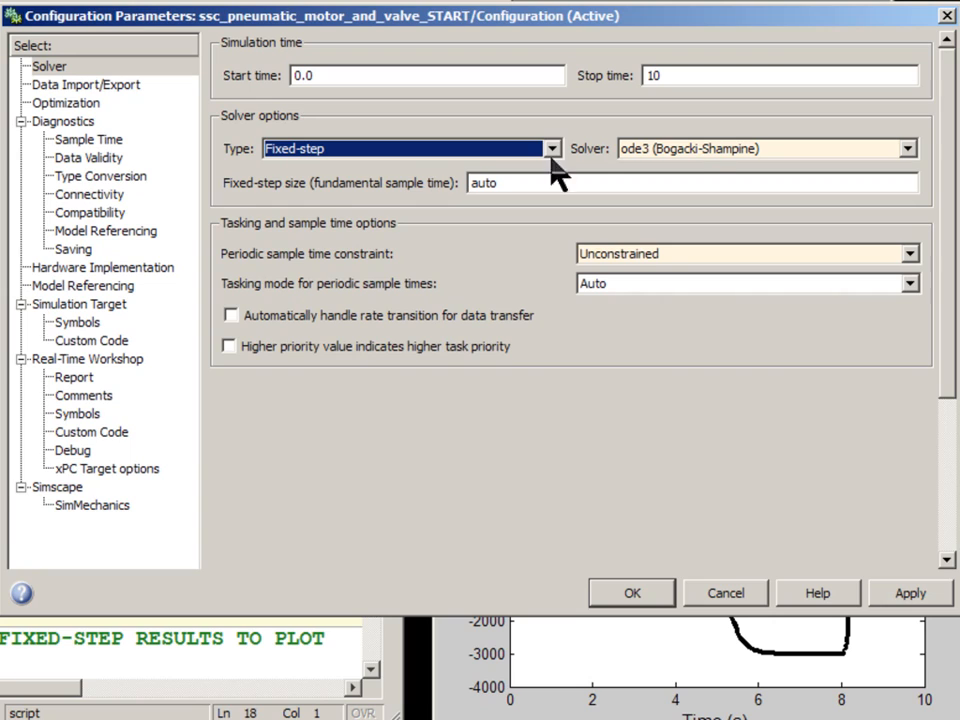
mouse_move(704, 152)
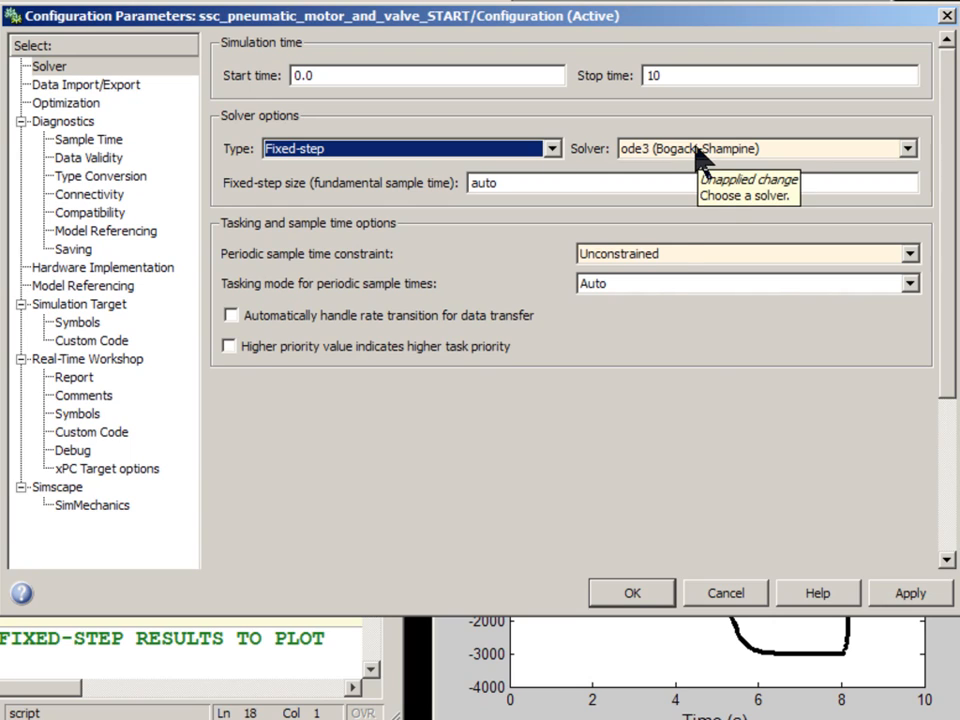
click(764, 148)
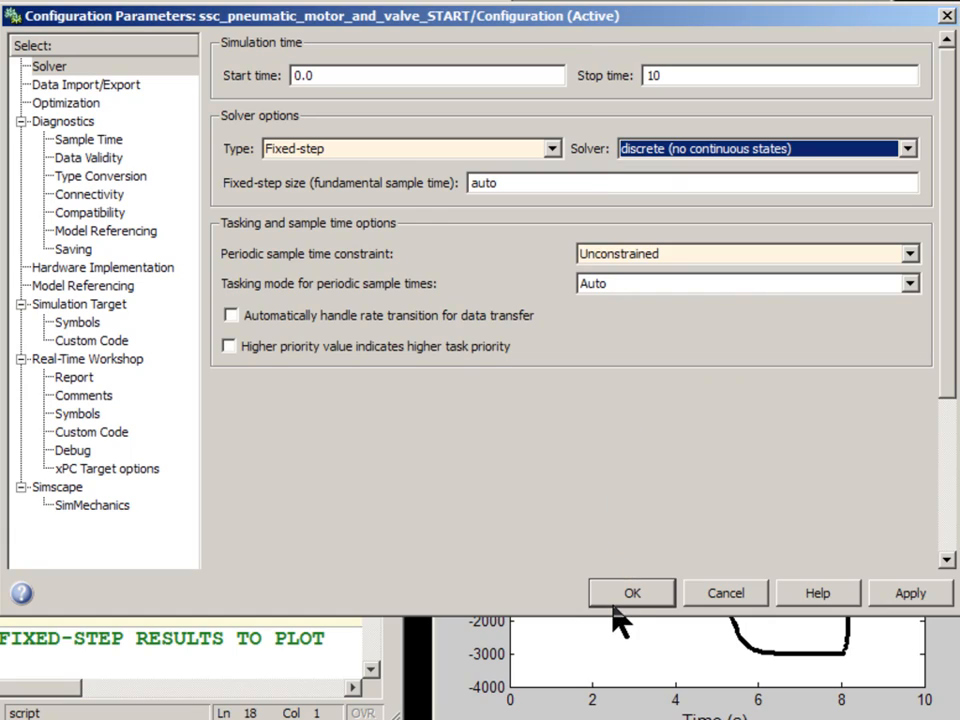
click(632, 592)
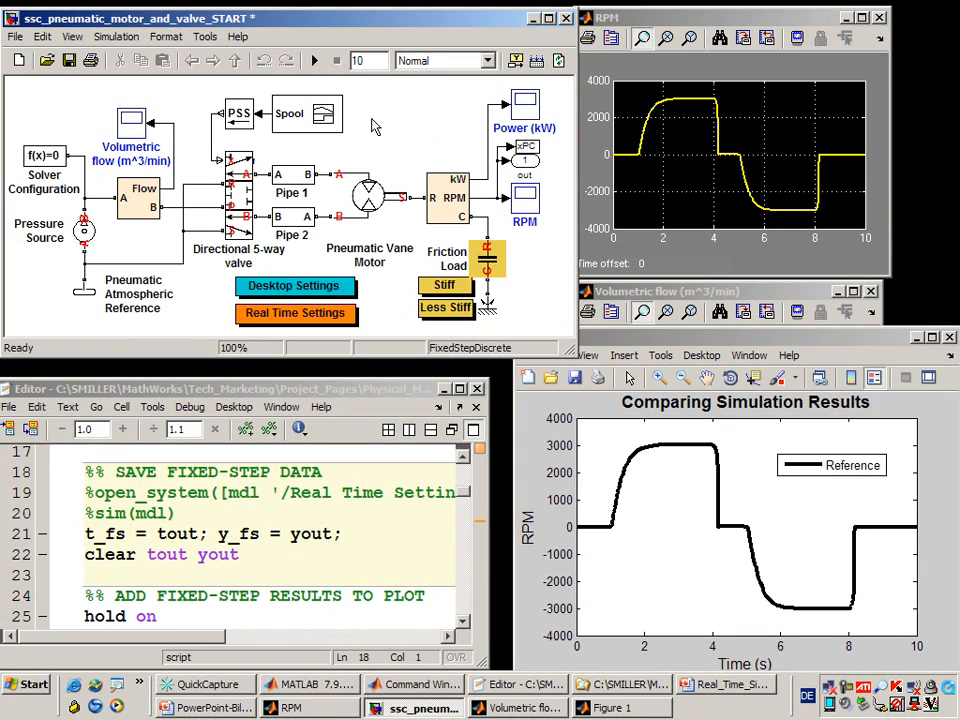
Step: Run the model with fixed-step settings so its RPM results can join the comparison plot
click(314, 60)
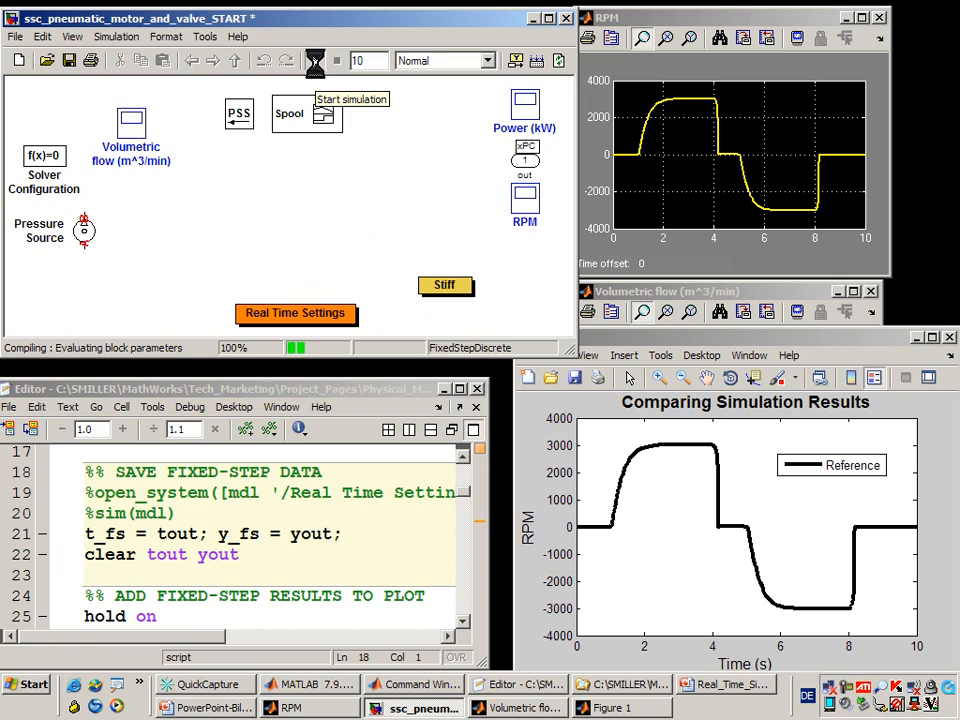
click(314, 60)
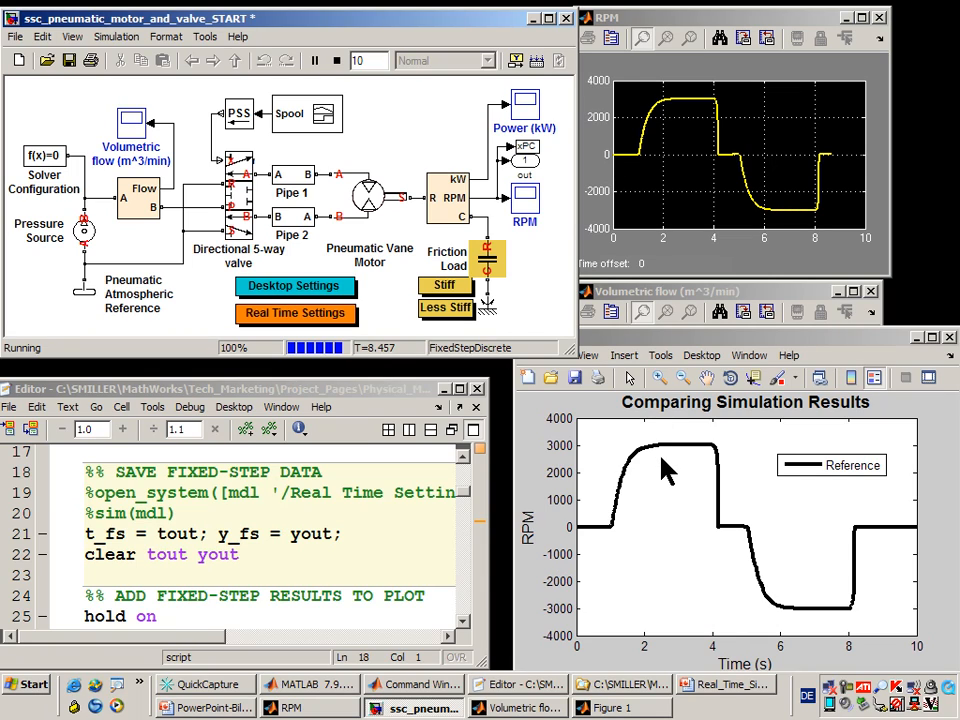
click(336, 60)
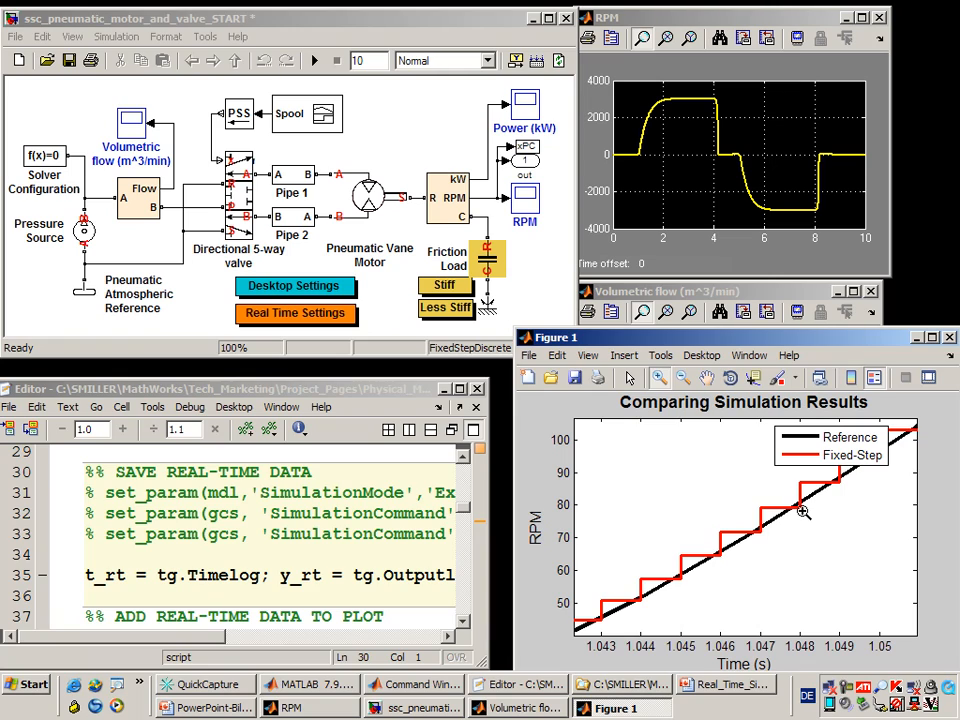
mouse_move(692, 464)
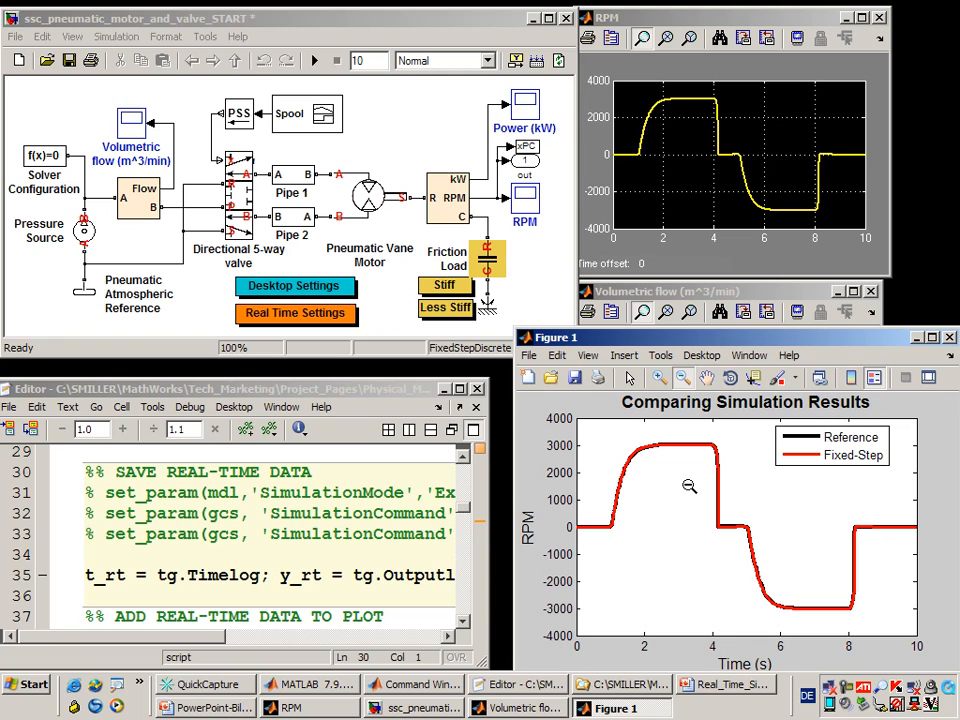
mouse_move(448, 148)
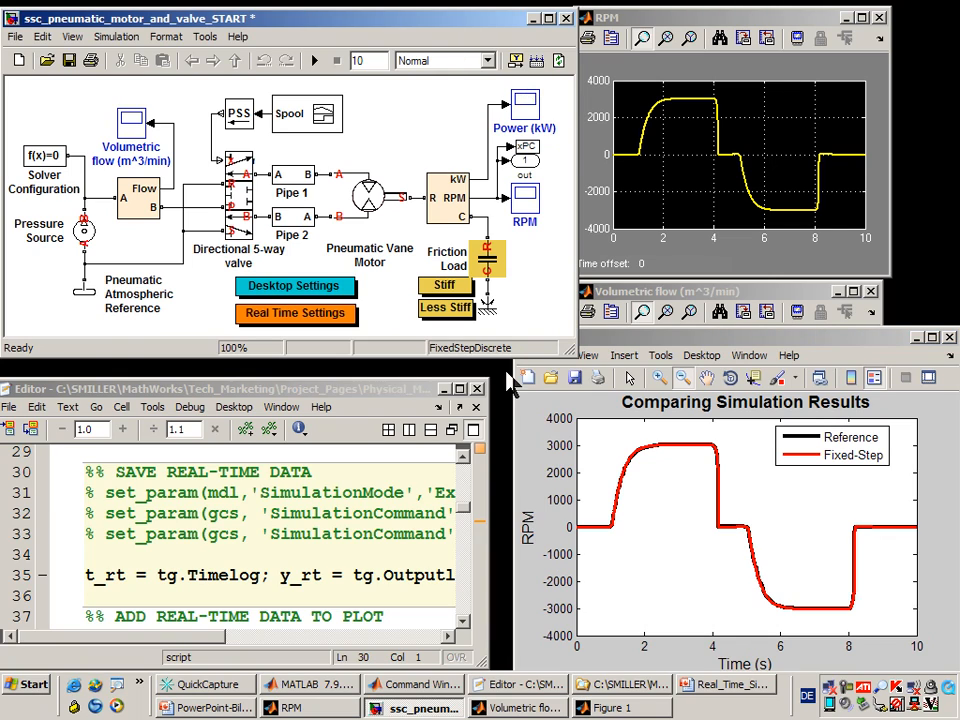
Step: Incrementally build the model for xPC Target, download it, and show the target computer's live view
click(410, 684)
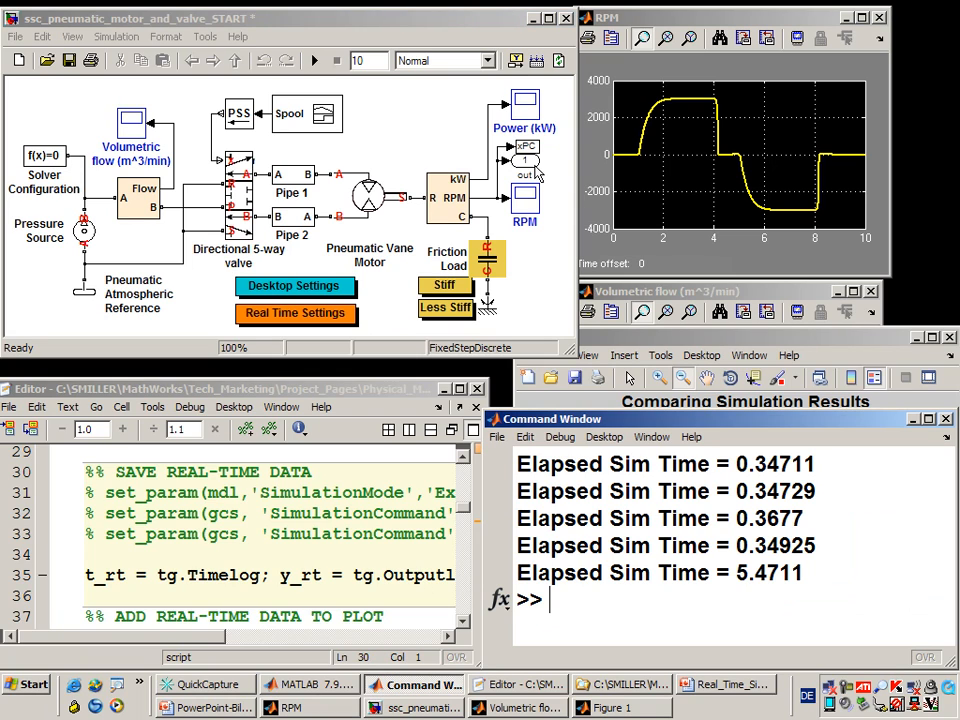
click(536, 60)
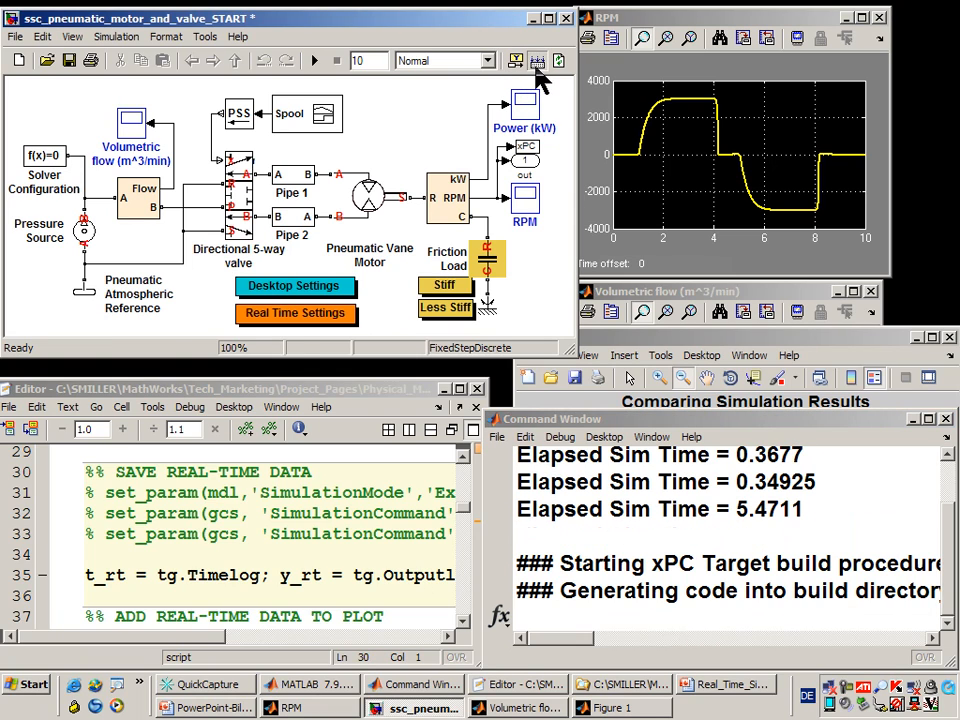
click(312, 60)
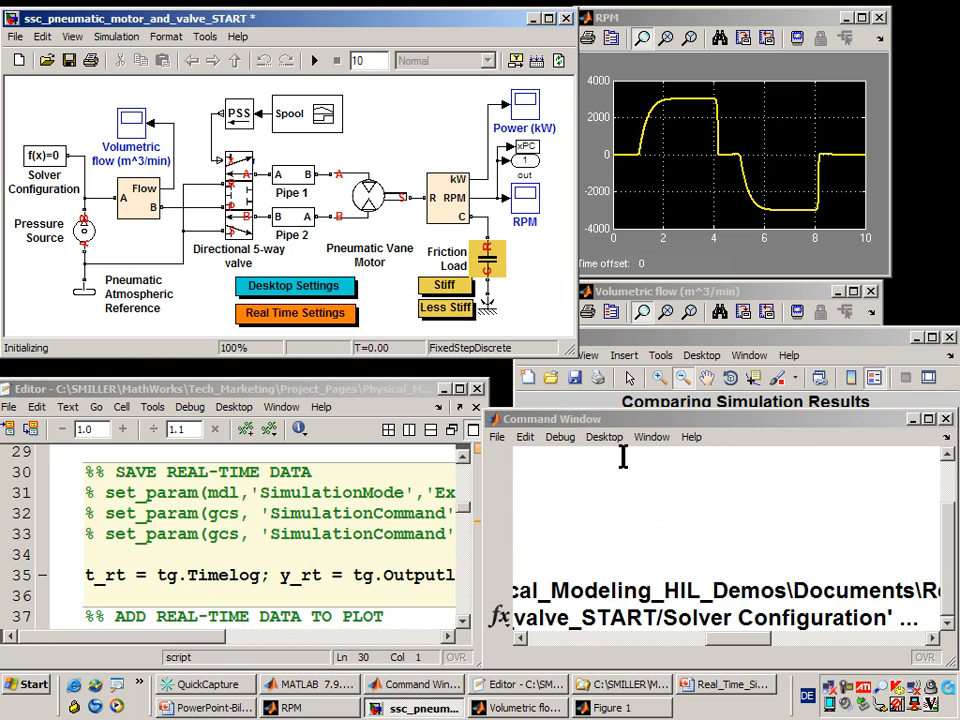
mouse_move(638, 588)
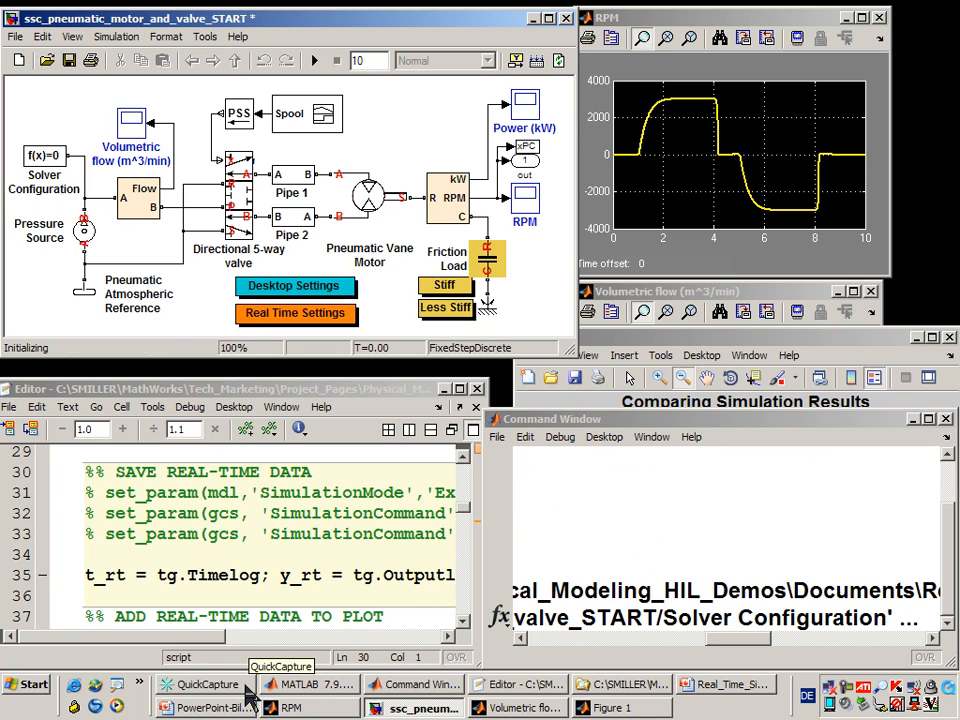
click(200, 684)
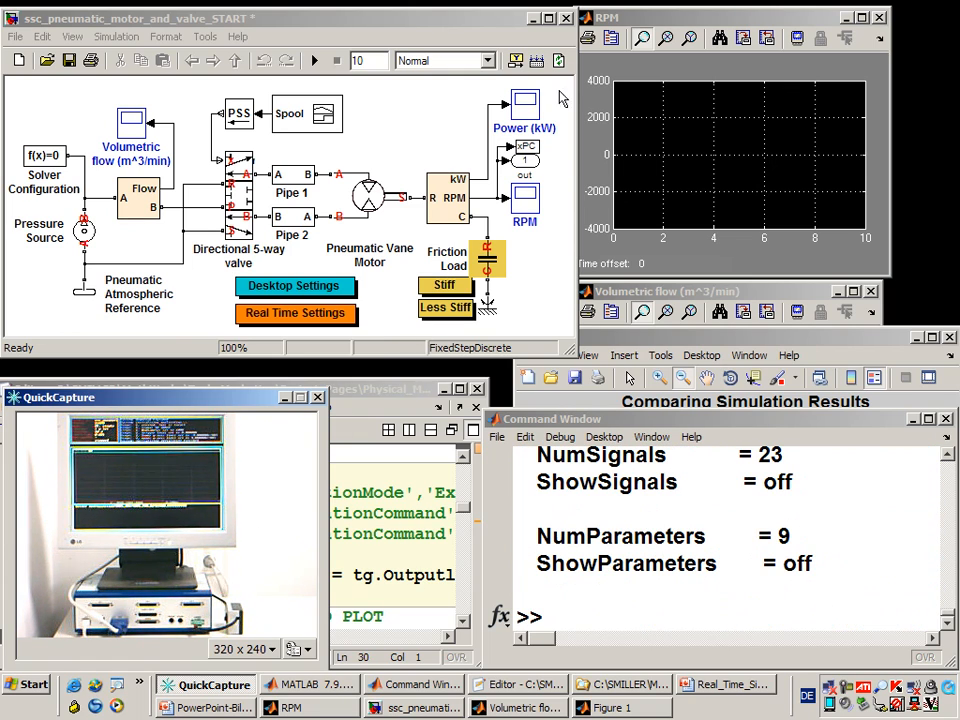
Step: Switch the model to External mode, connect to the real-time target and start the real-time code
click(444, 60)
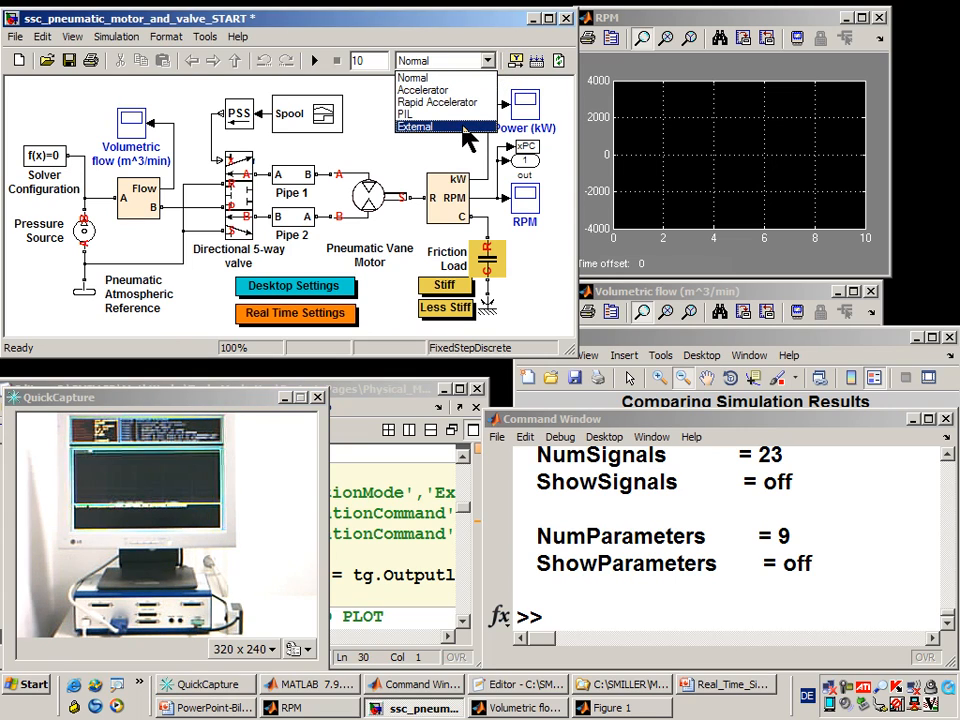
click(414, 128)
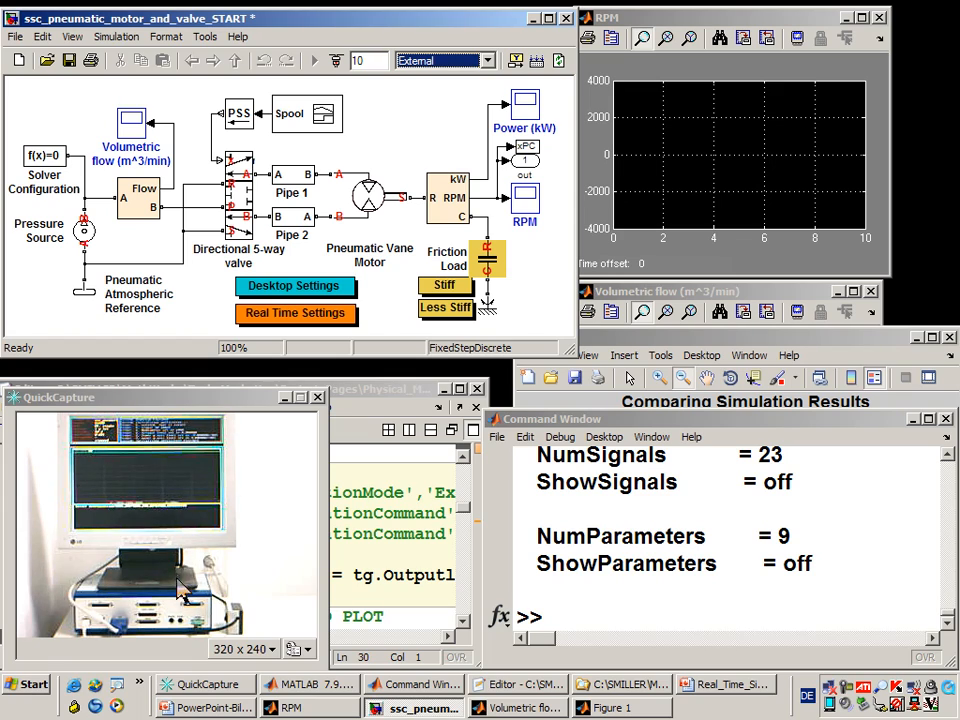
mouse_move(656, 216)
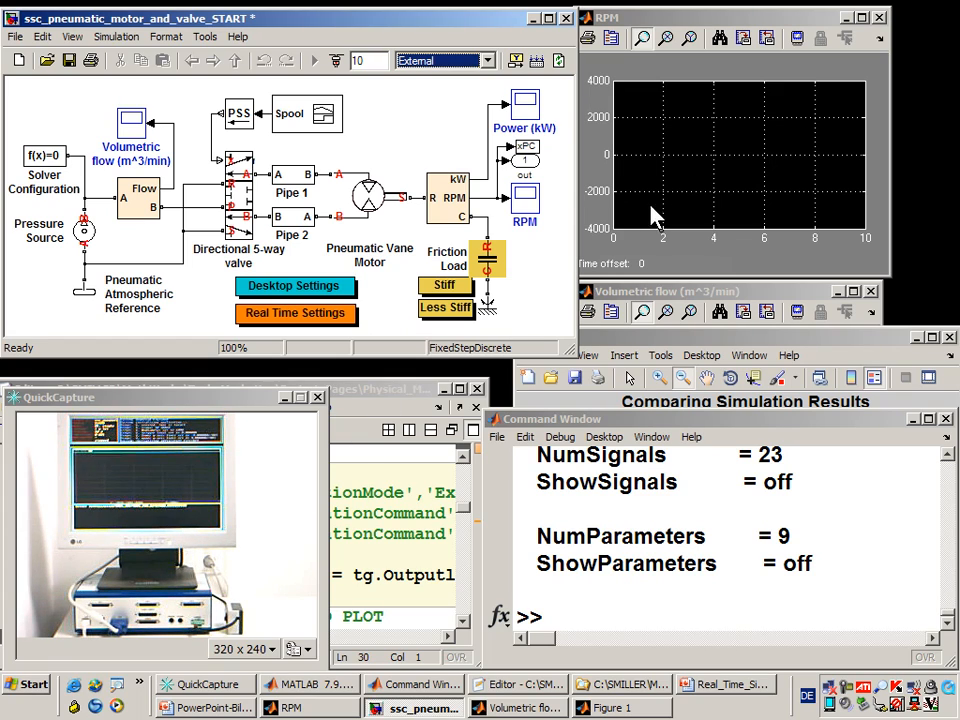
mouse_move(380, 84)
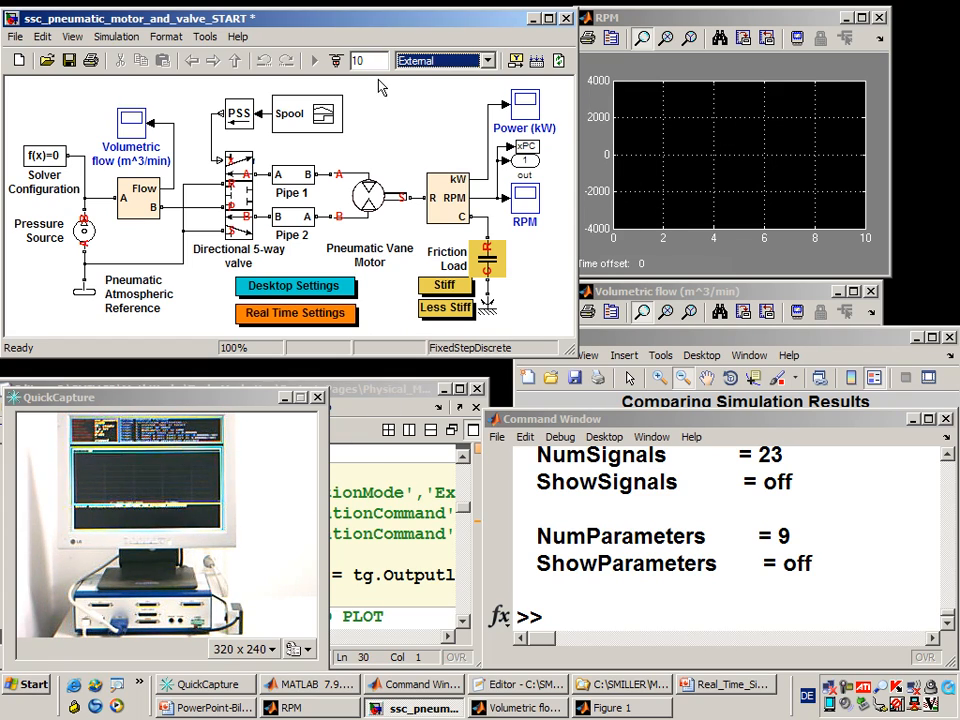
mouse_move(276, 96)
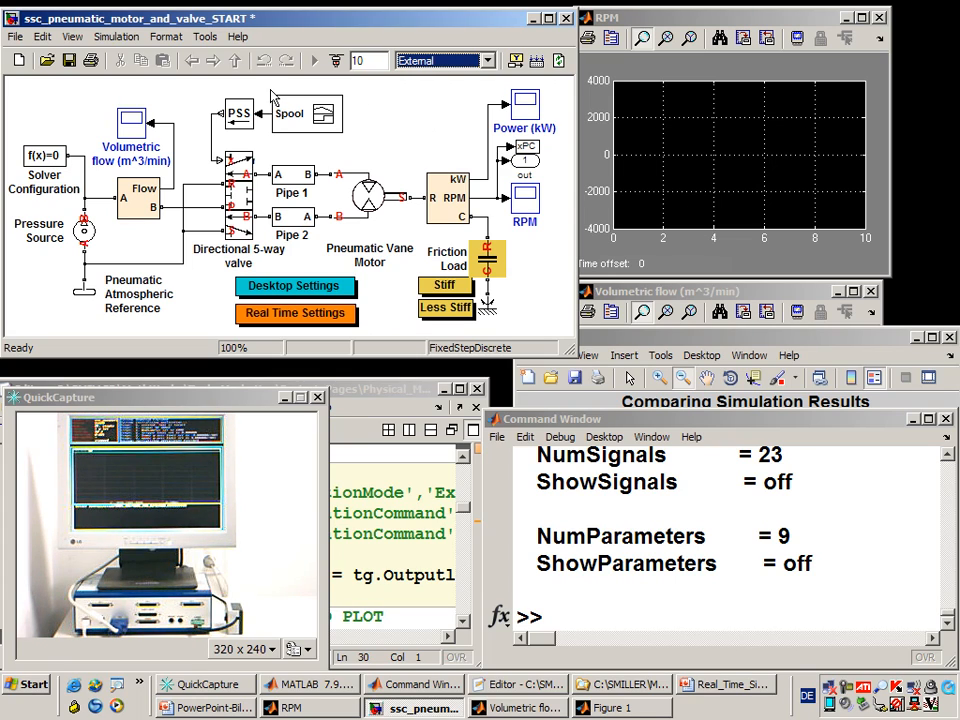
mouse_move(336, 60)
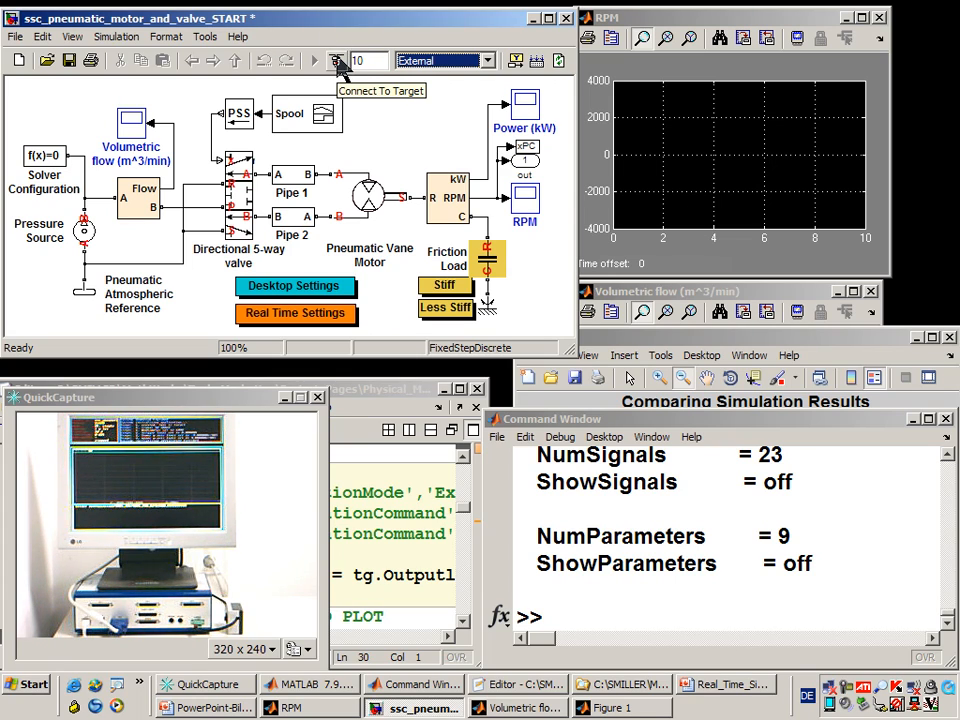
click(312, 60)
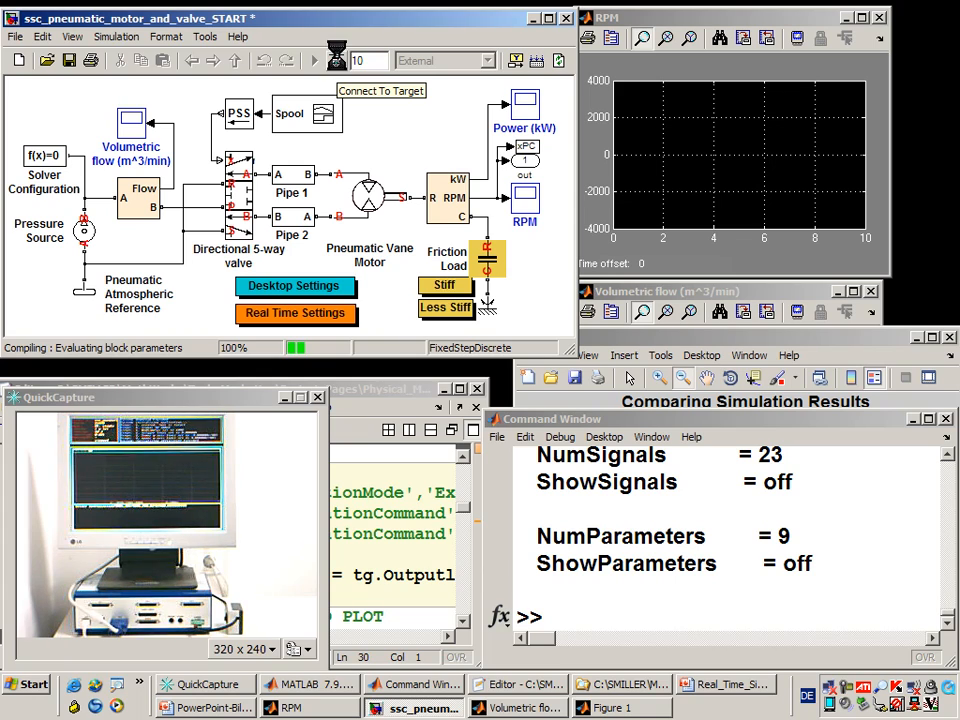
click(314, 60)
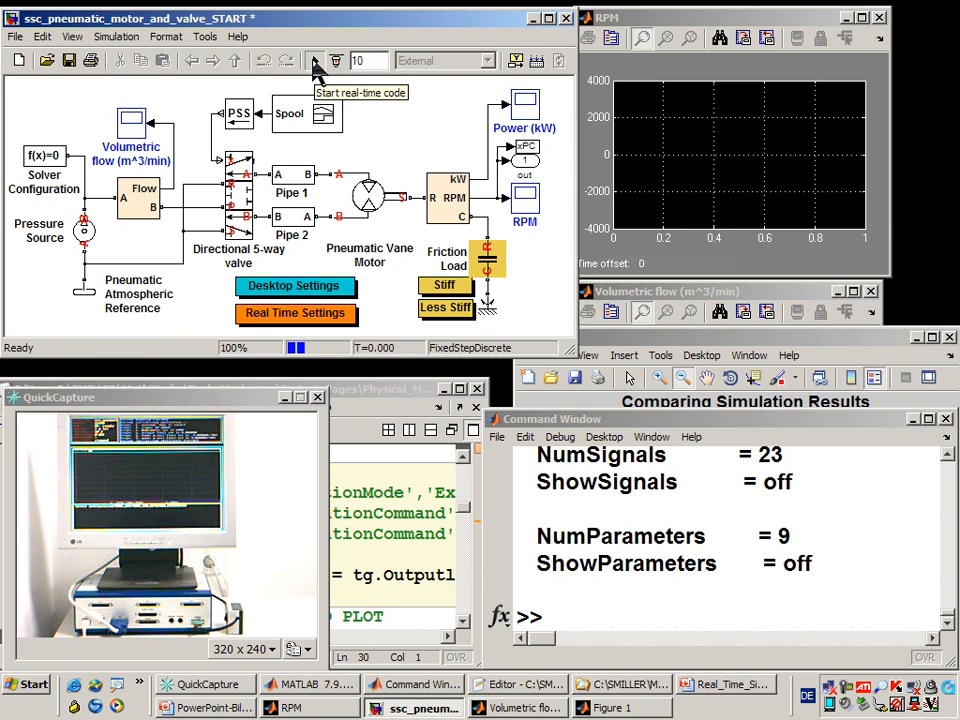
click(314, 60)
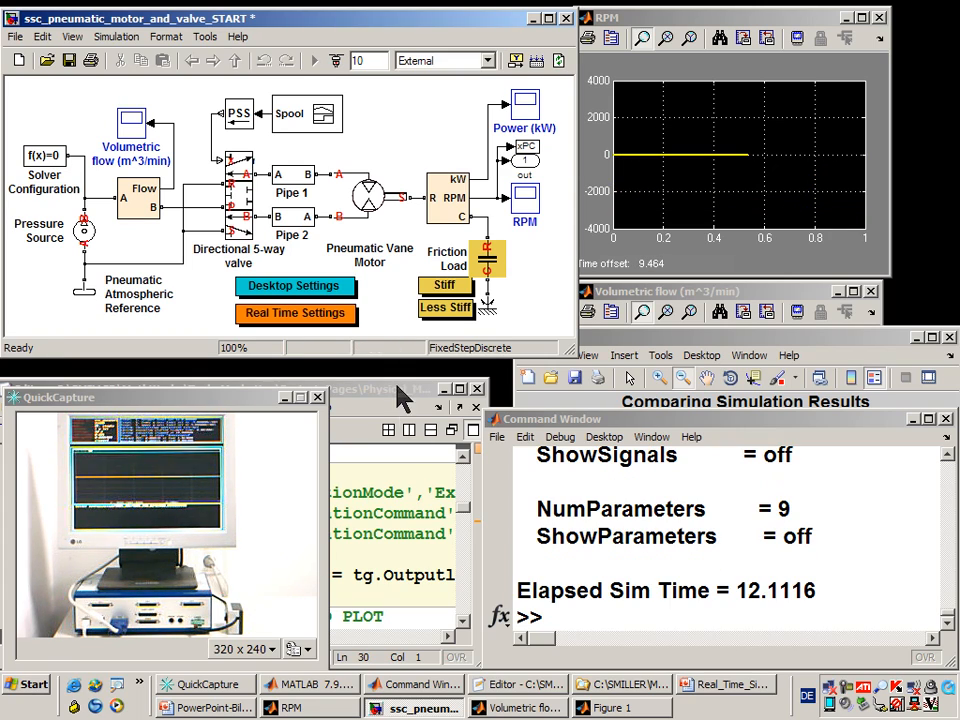
Step: Return to the analysis script's real-time cells and zoom into the RPM curves to check their overlap
click(516, 684)
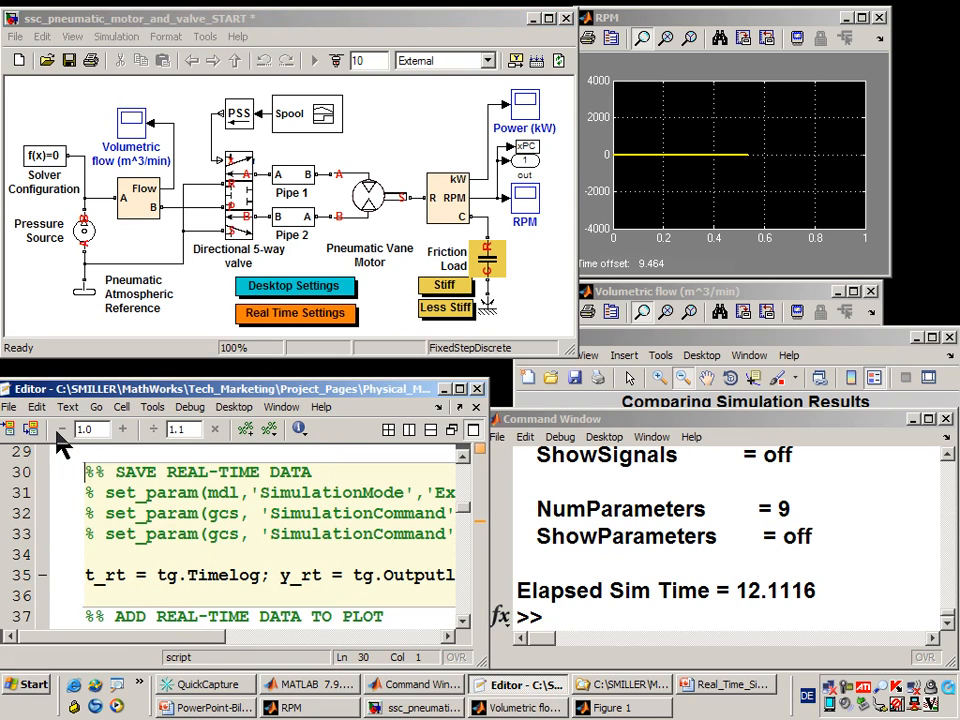
scroll(down, 3)
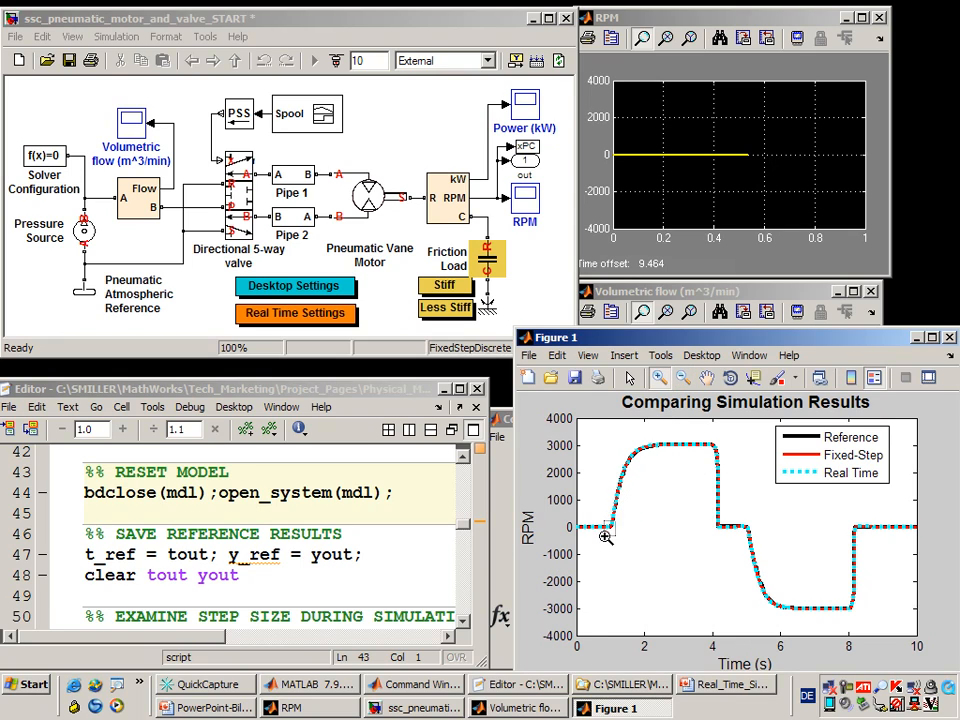
drag(604, 538, 796, 512)
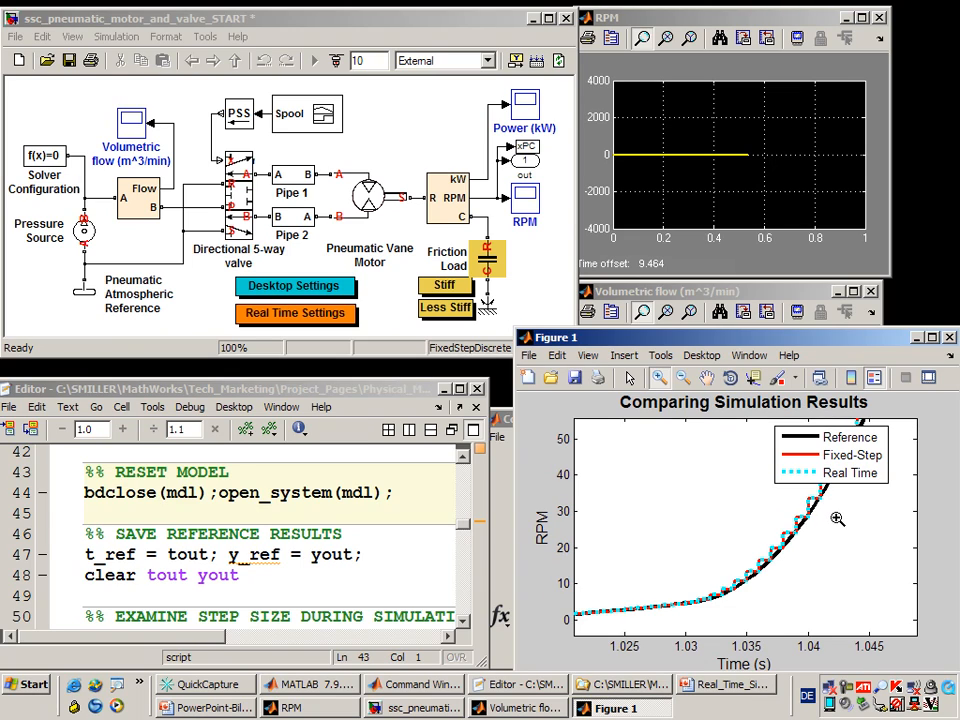
mouse_move(804, 522)
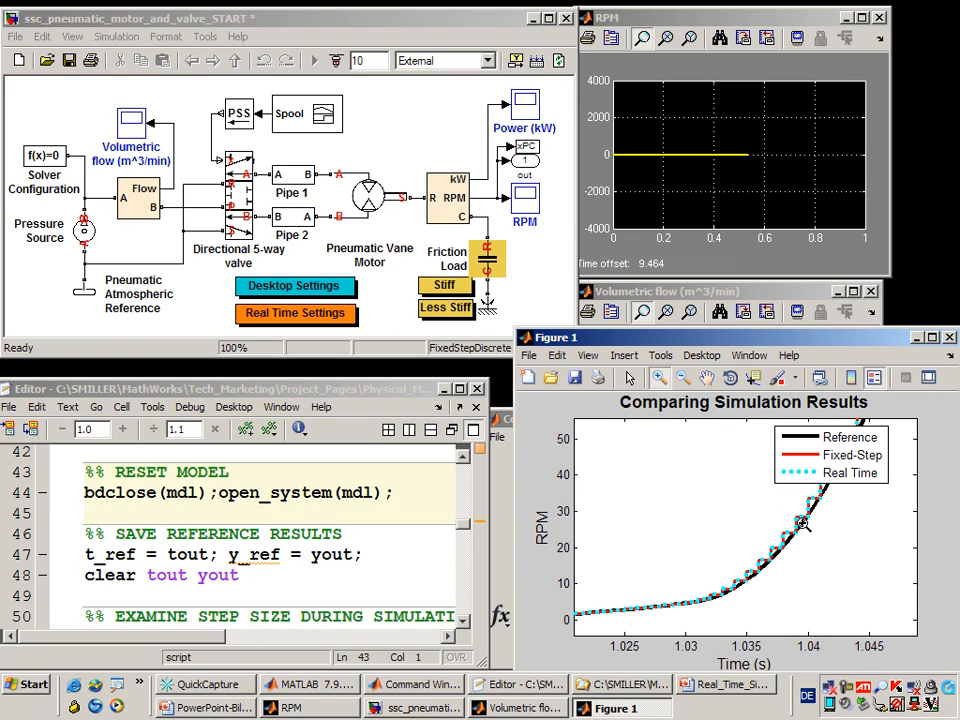